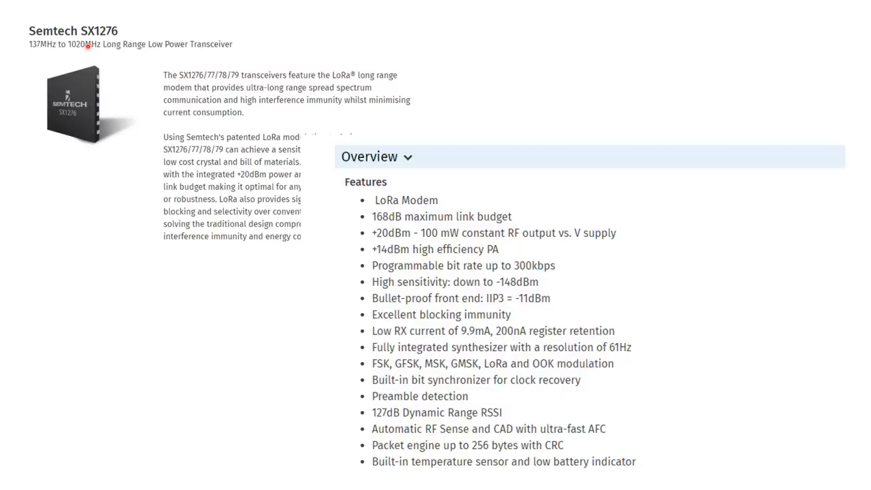
mouse_move(514, 296)
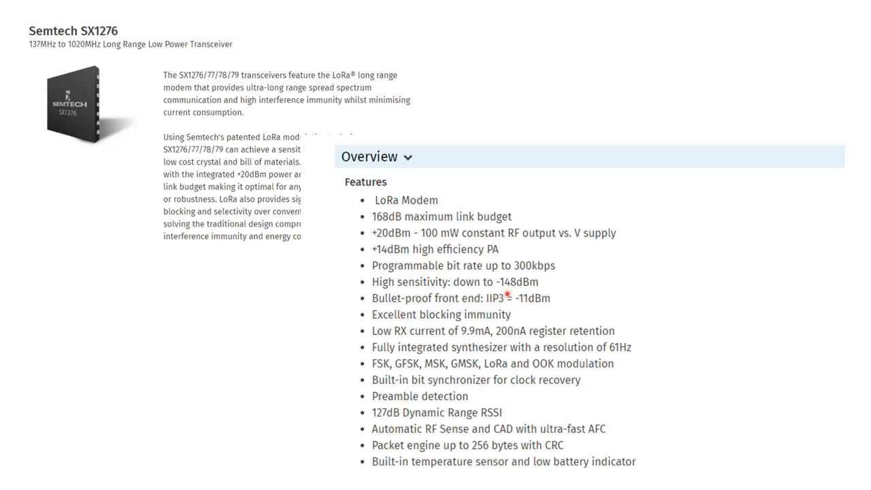